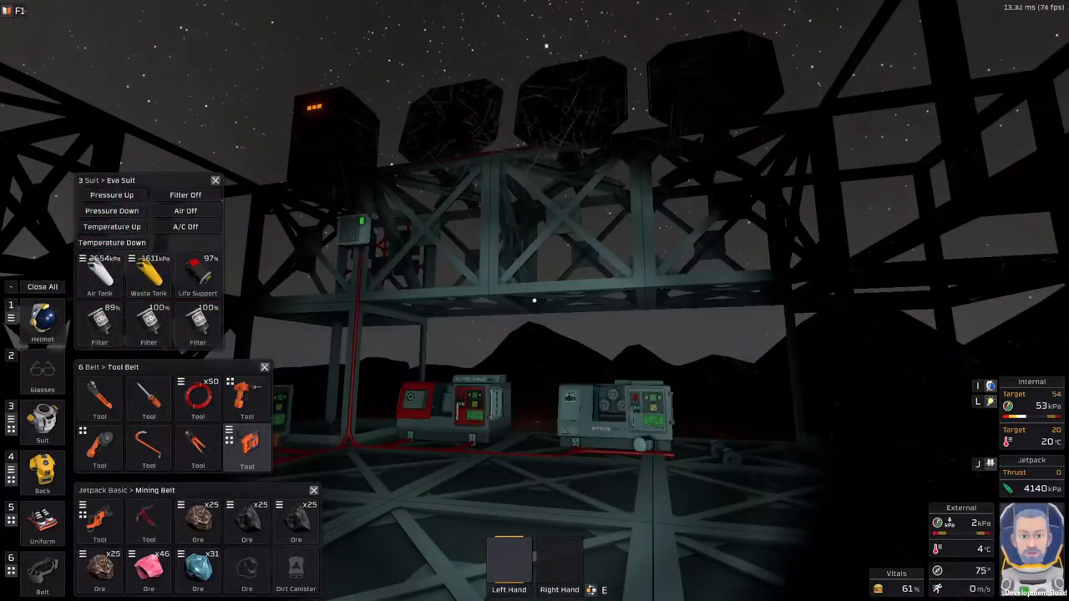
pyautogui.moveTo(534, 301)
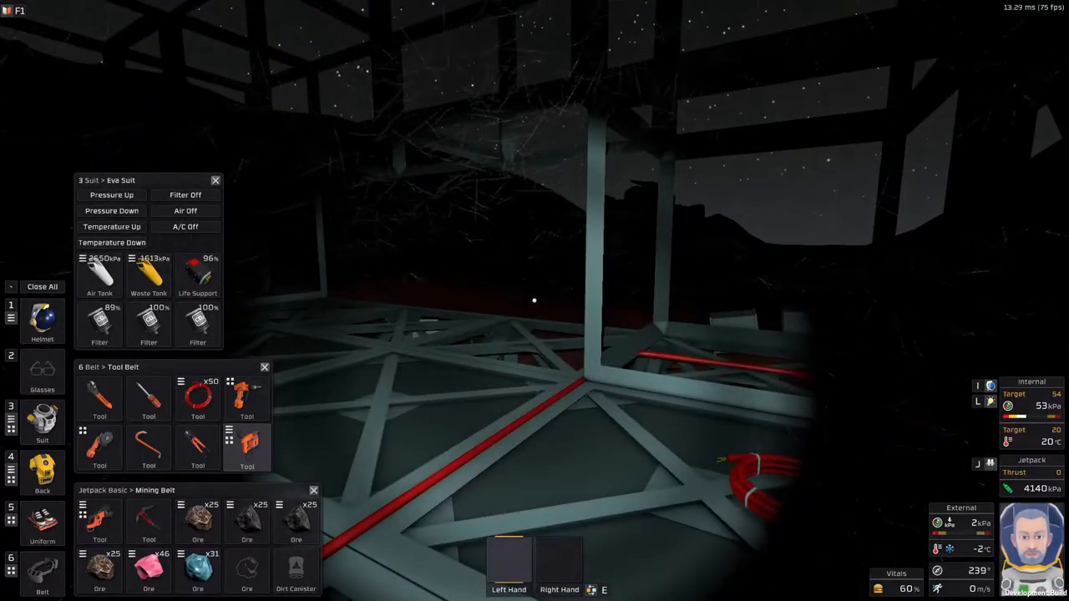
pyautogui.moveTo(535, 300)
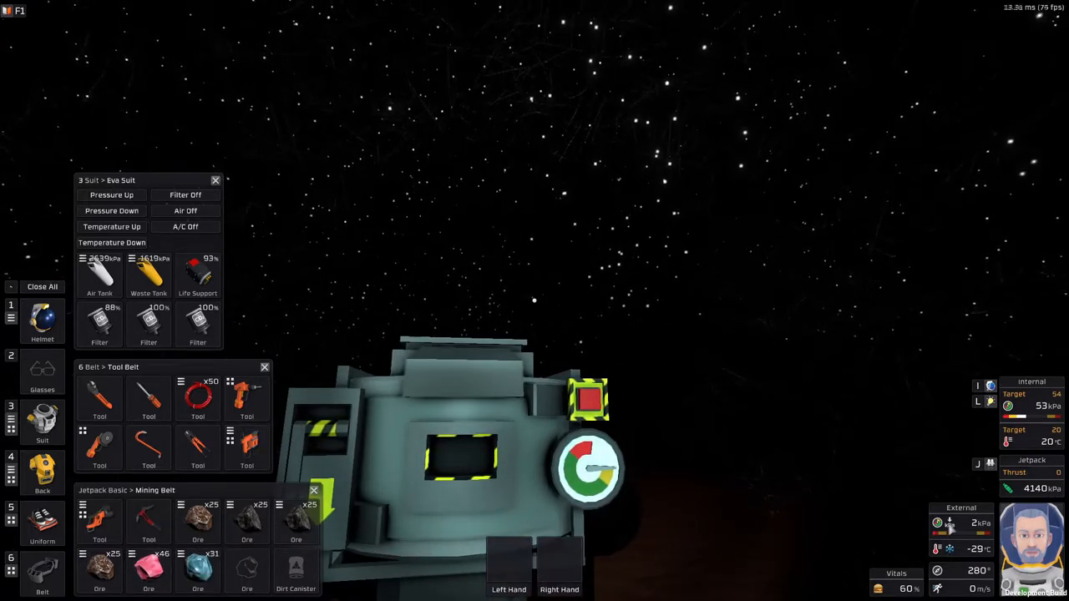
pyautogui.moveTo(593, 459)
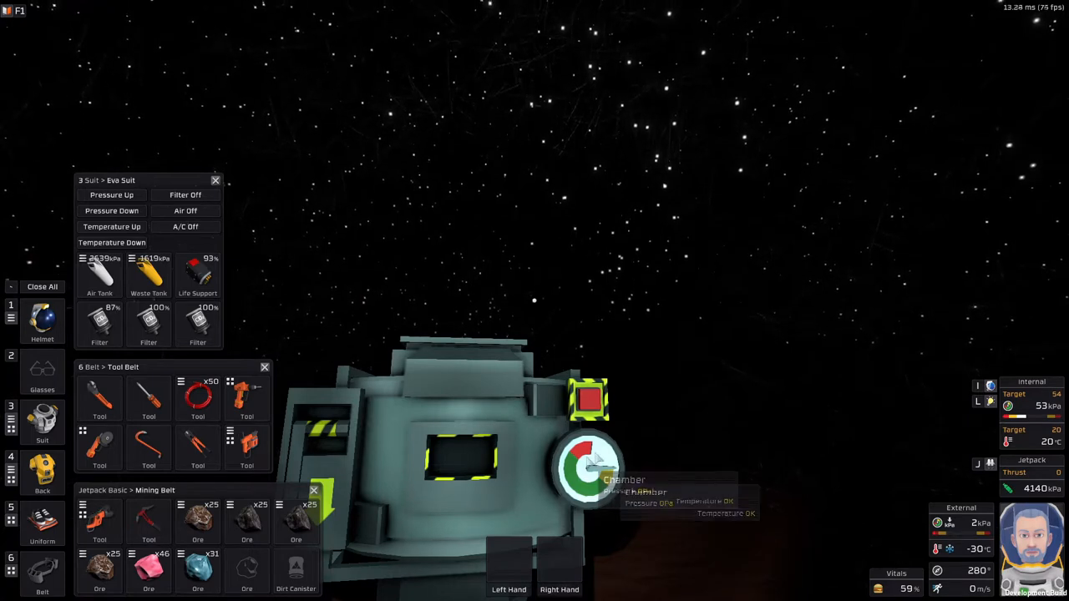
pyautogui.moveTo(691, 478)
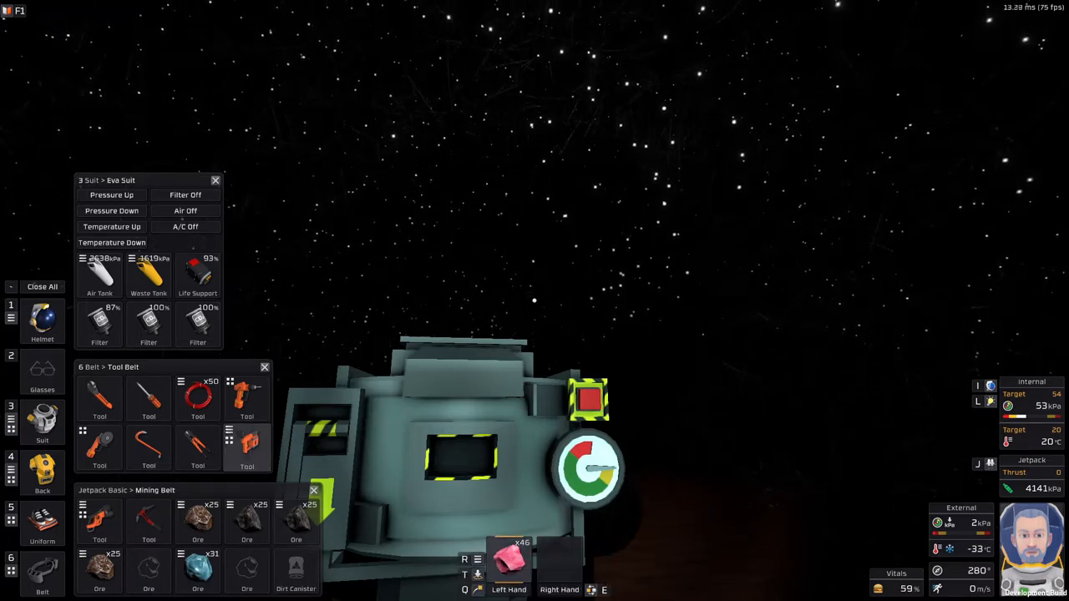
# Split a single piece off the Ice (Volatiles) stack, leaving 44
pyautogui.rightClick(510, 558)
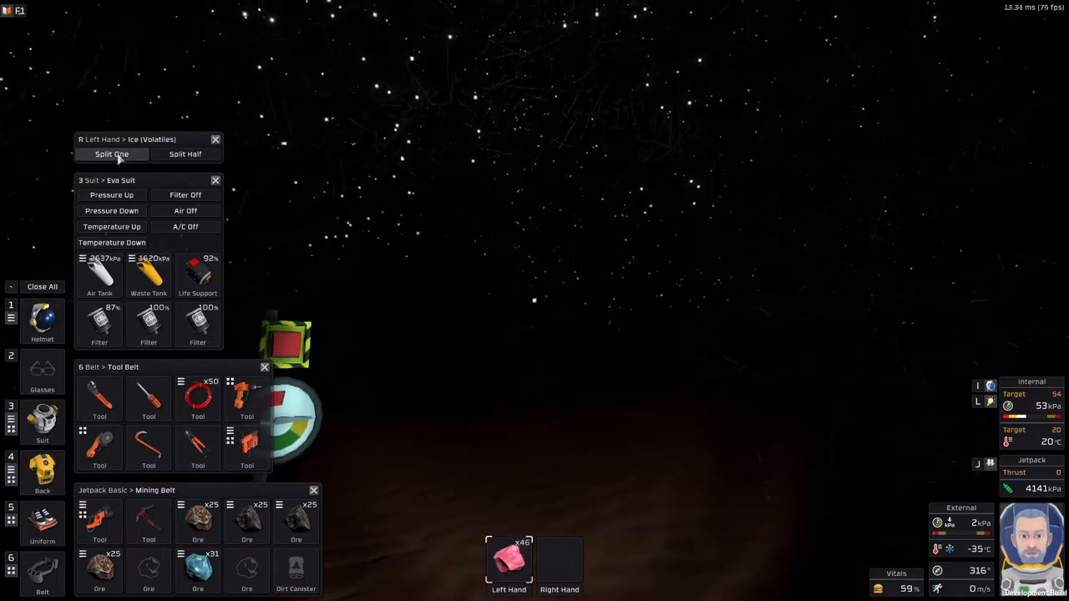
pyautogui.click(111, 154)
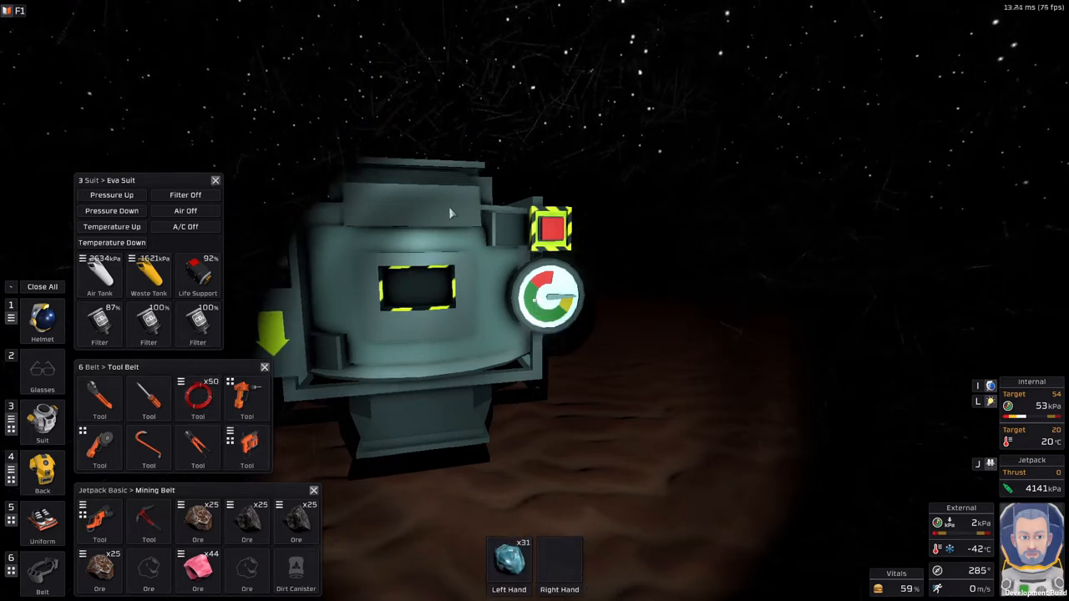
pyautogui.moveTo(551, 297)
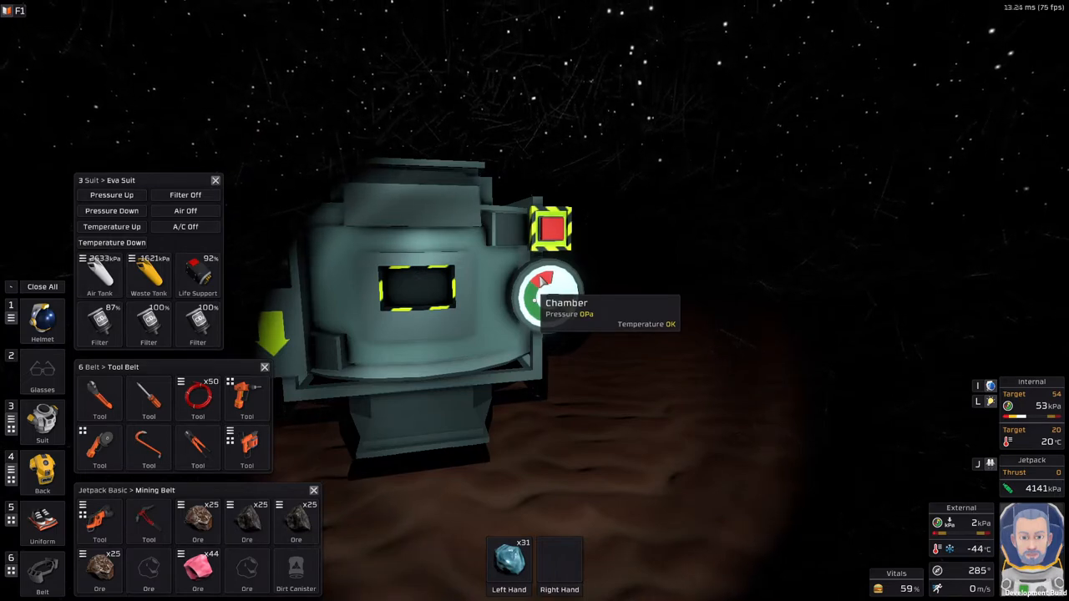
pyautogui.moveTo(508, 560)
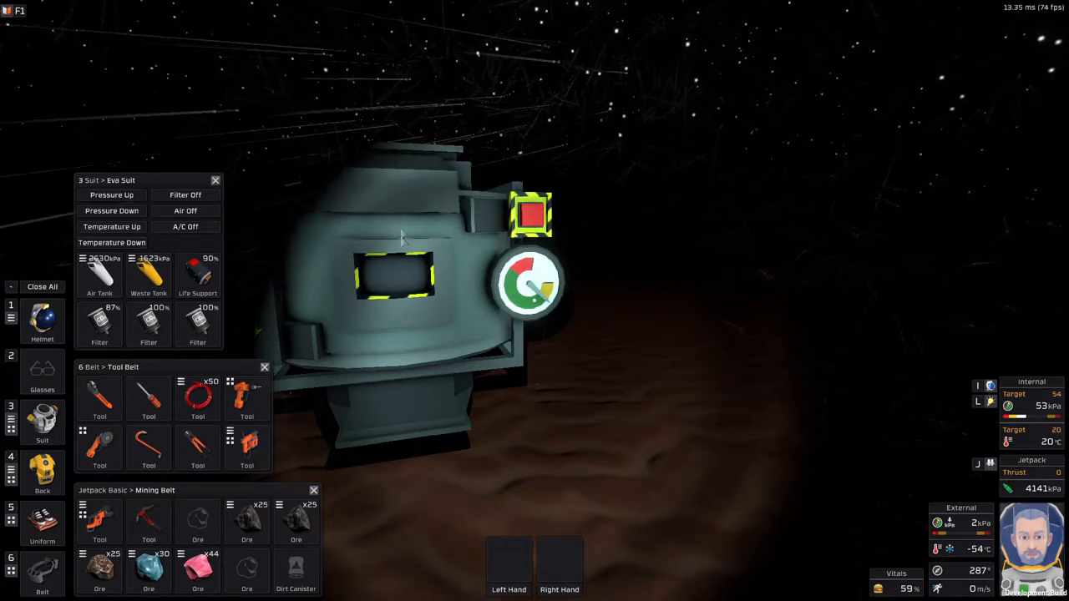
pyautogui.moveTo(405, 280)
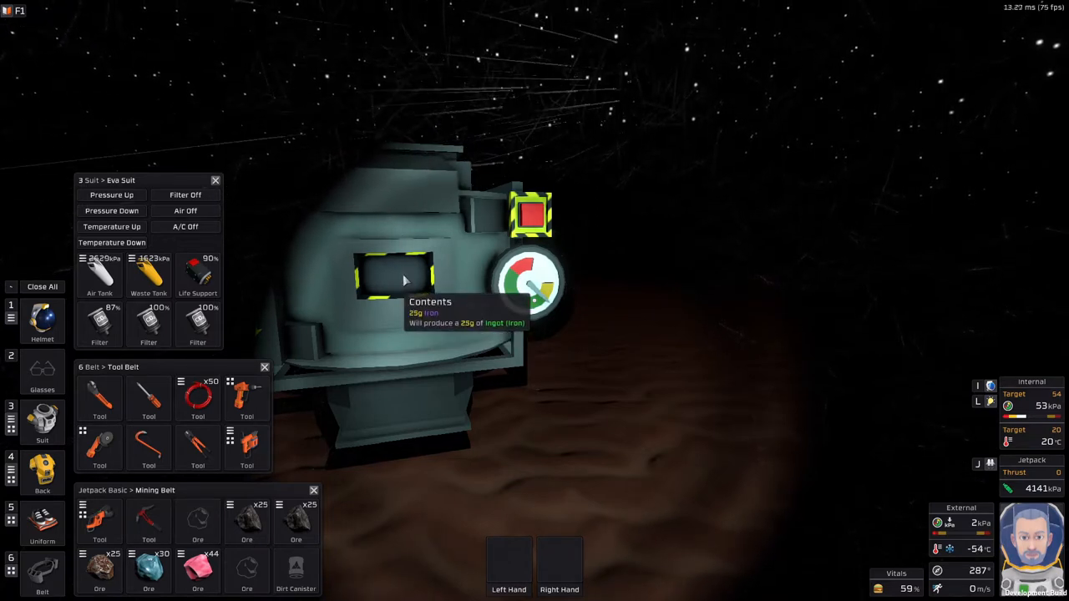
pyautogui.moveTo(534, 288)
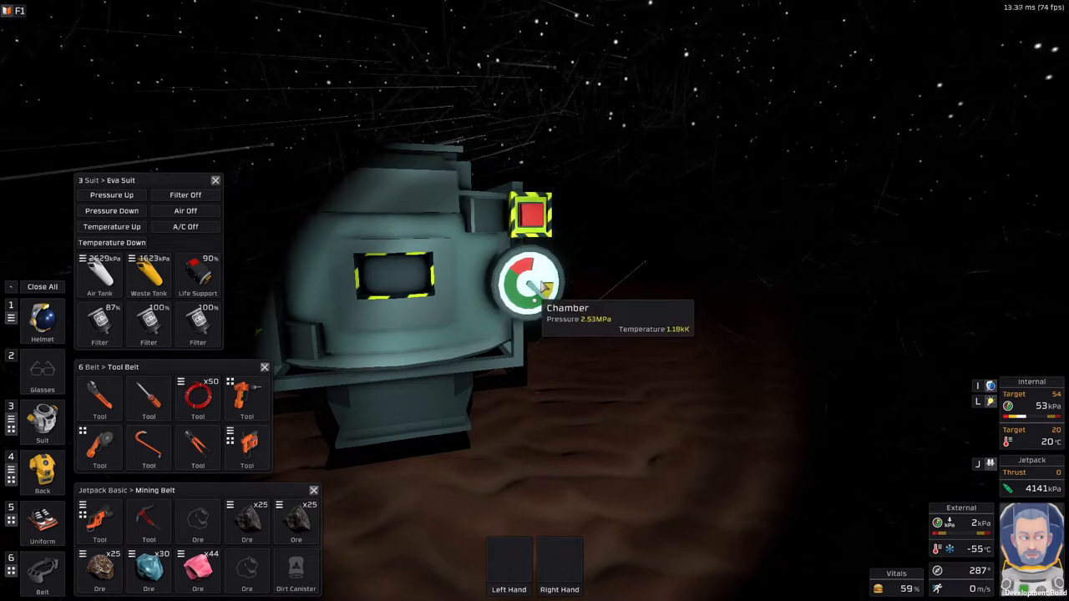
pyautogui.moveTo(393, 401)
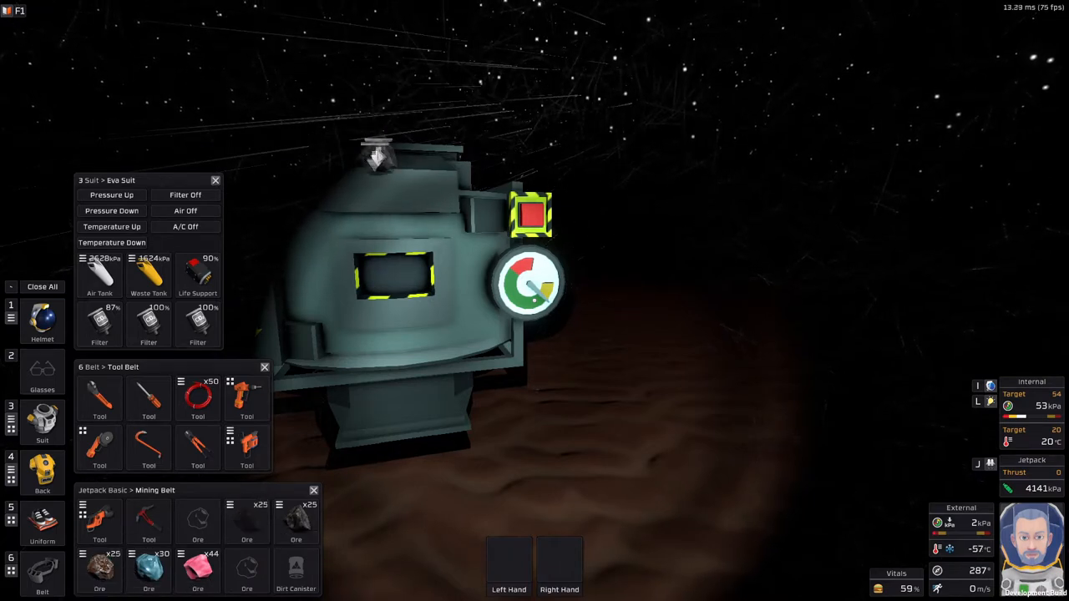
pyautogui.moveTo(535, 292)
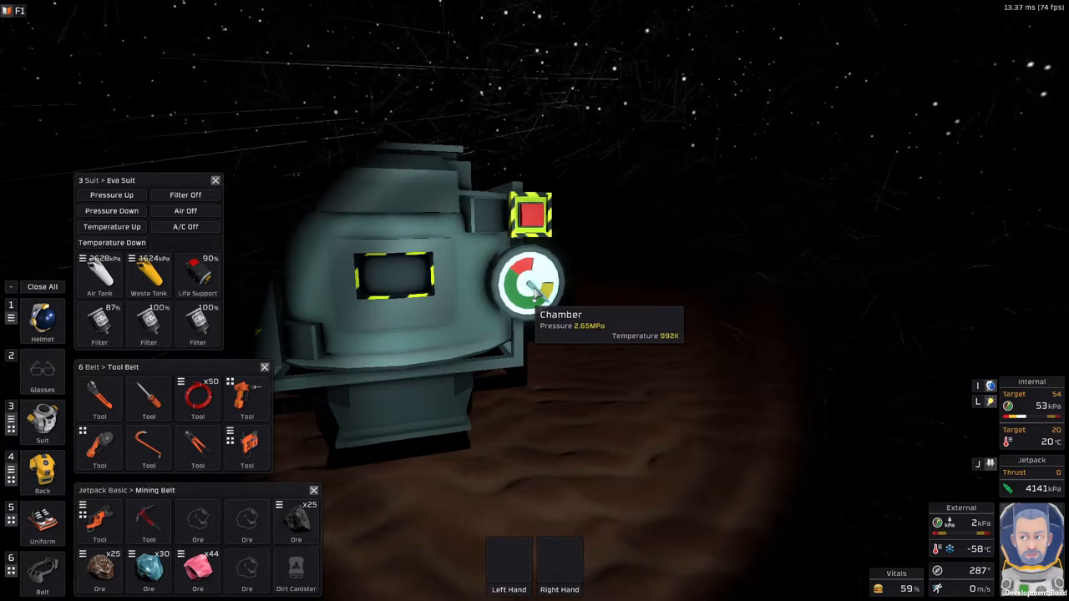
pyautogui.moveTo(413, 282)
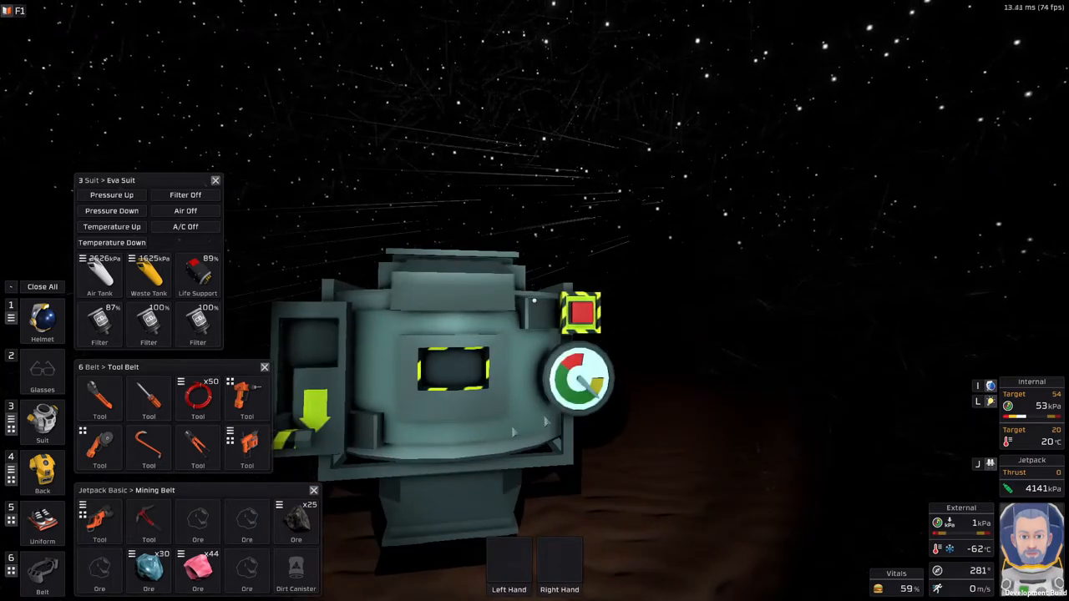
pyautogui.moveTo(458, 375)
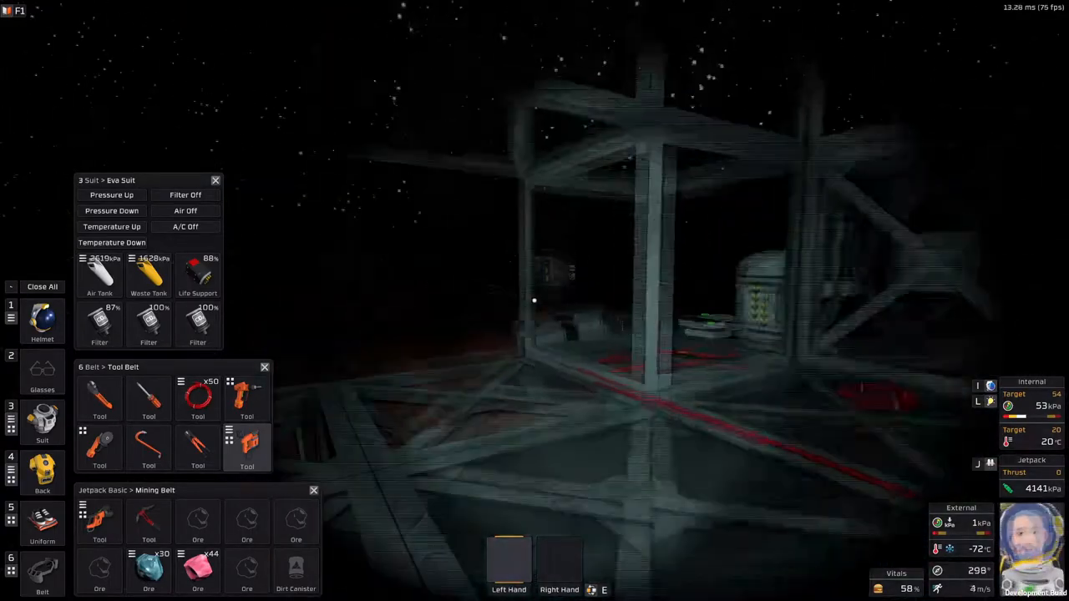
pyautogui.moveTo(535, 300)
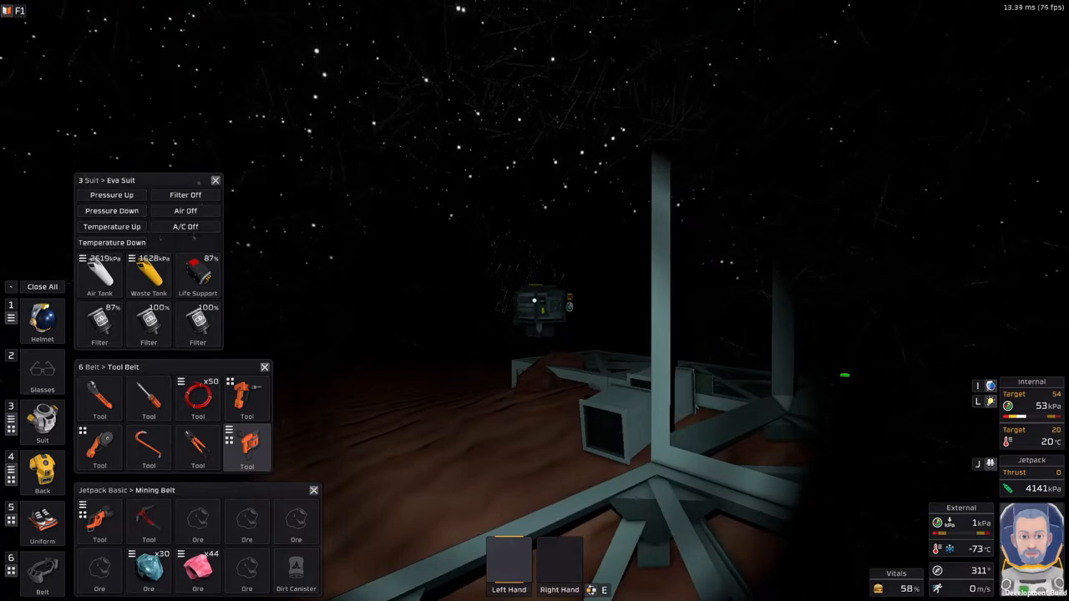
pyautogui.moveTo(534, 300)
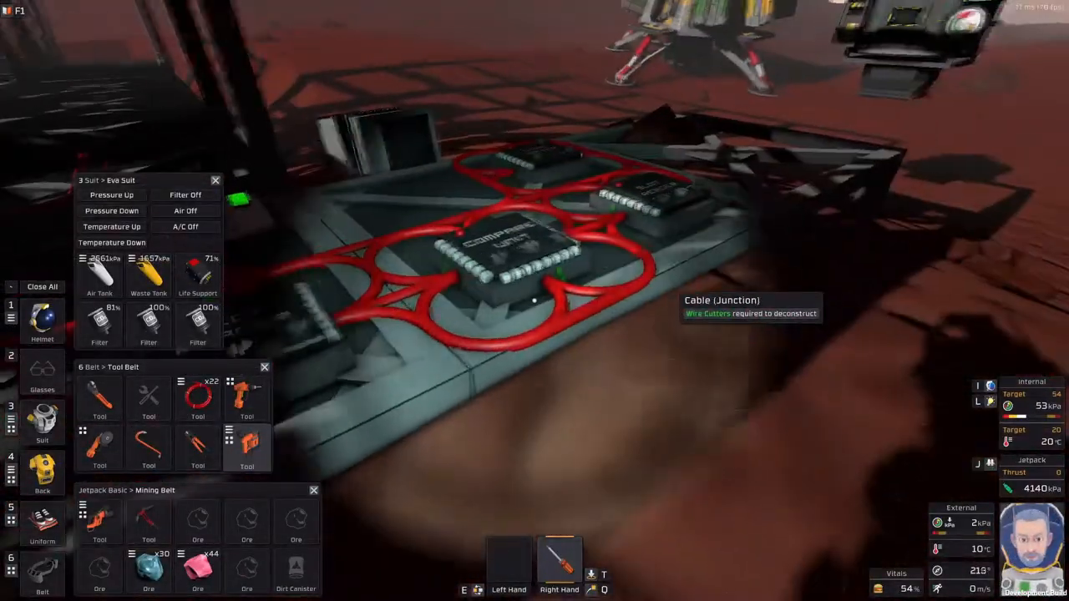
pyautogui.moveTo(535, 301)
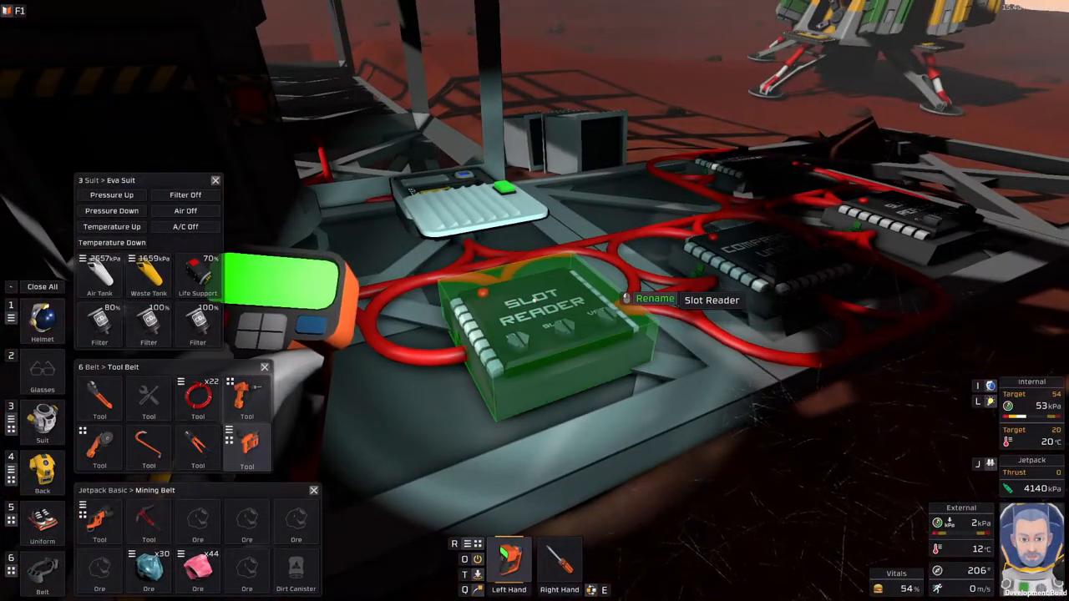
# Rename the two slot readers with the Labeller to 'Slot Reader input' and 'Slot Reader output'
pyautogui.click(655, 299)
pyautogui.write('Slot Reader Input')
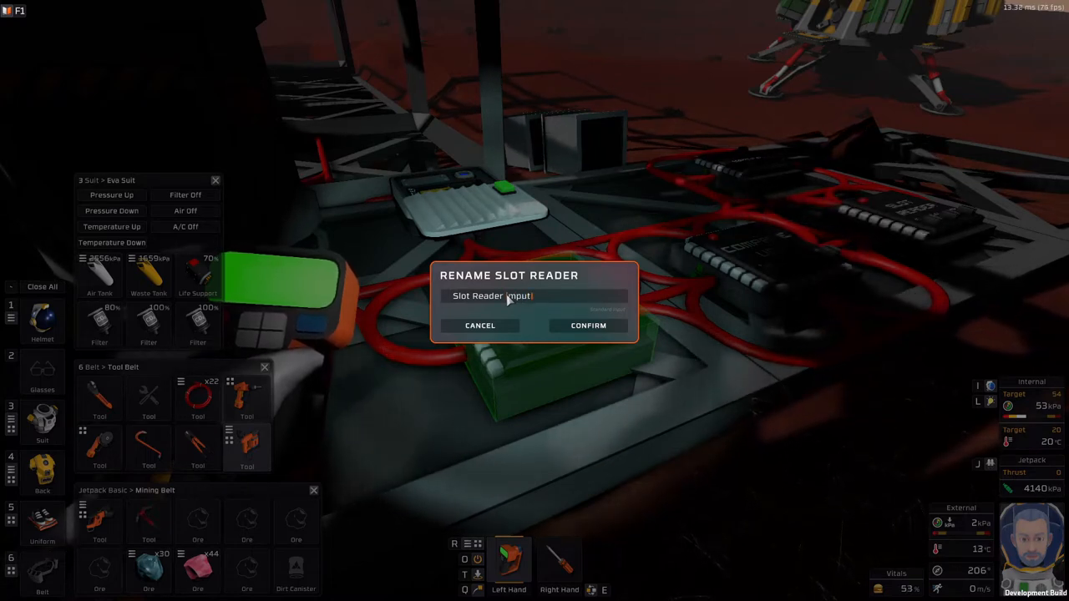
pyautogui.click(588, 326)
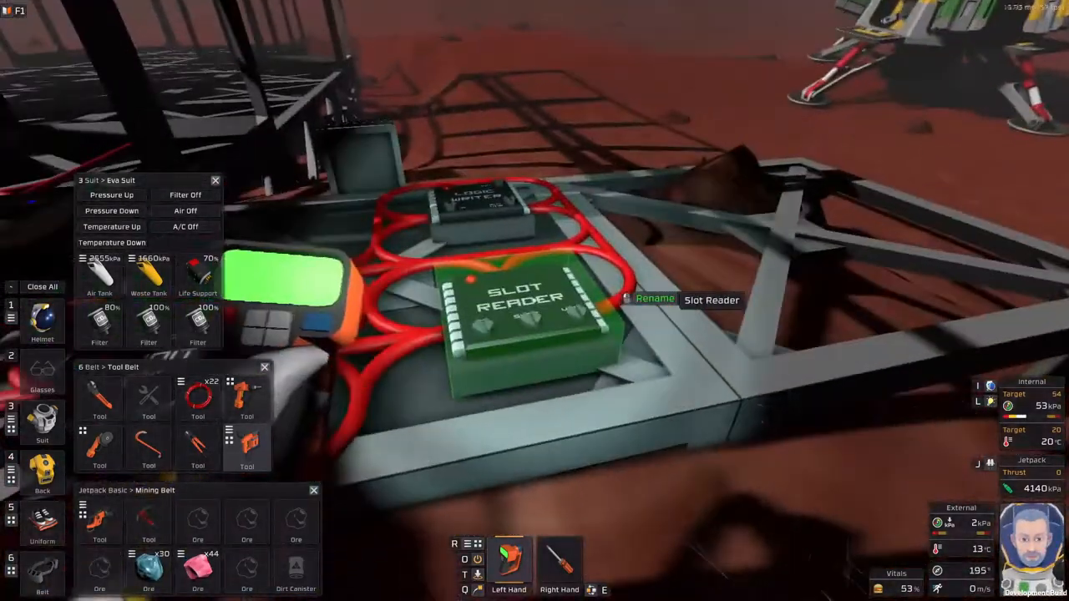
pyautogui.click(655, 299)
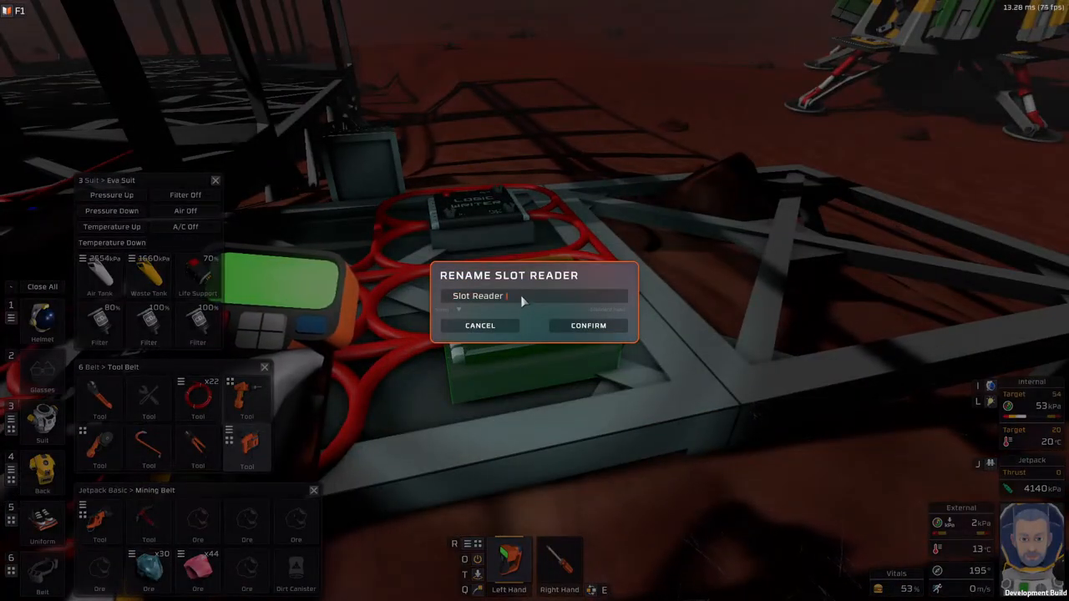
pyautogui.write('outpu')
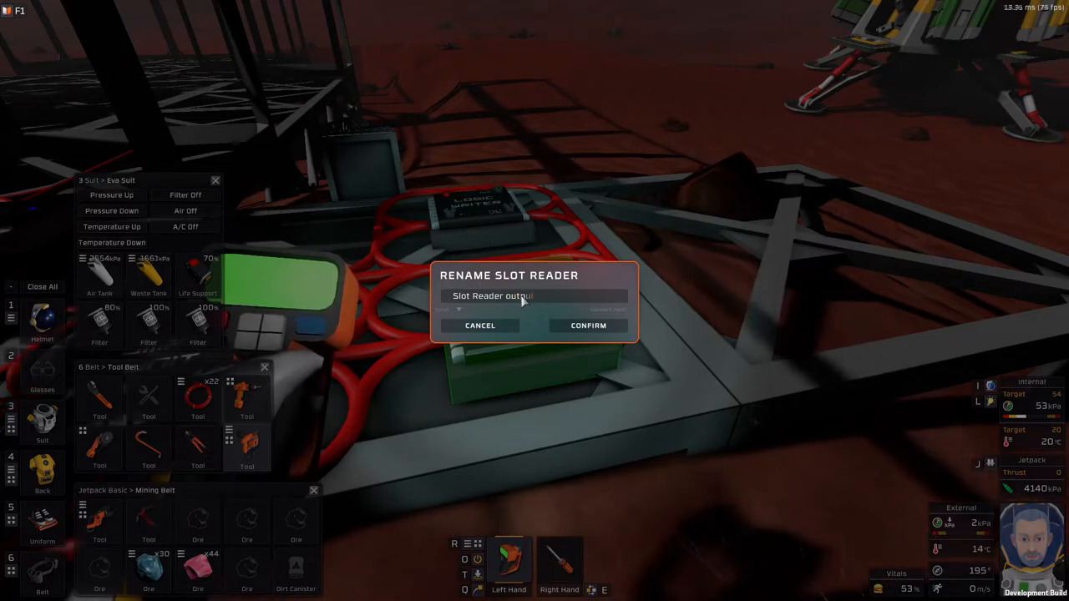
pyautogui.click(589, 326)
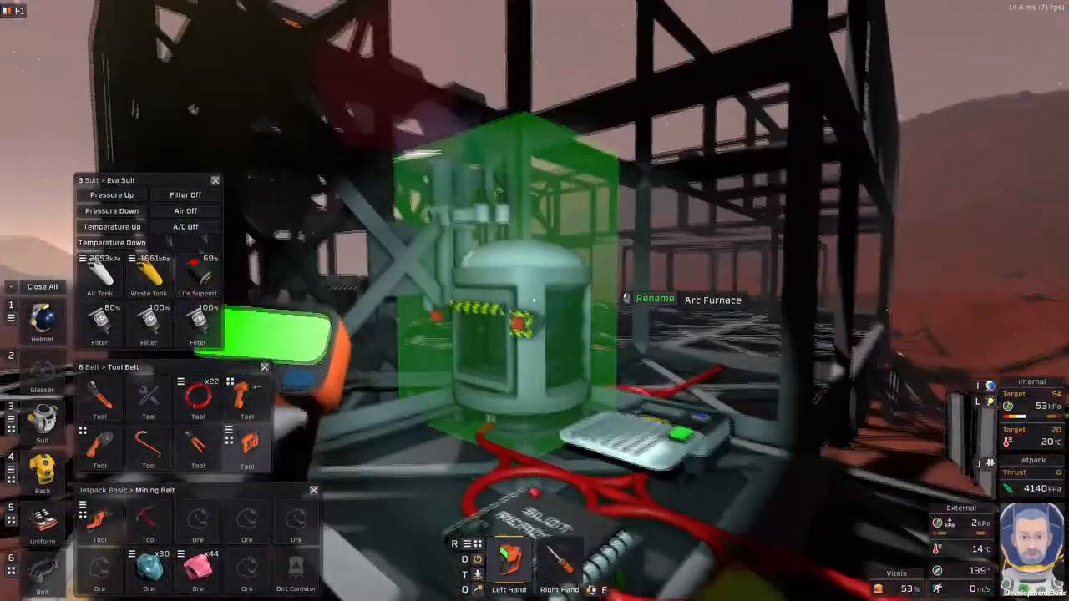
# Cycle the Compare Unit's Input 1 with the screwdriver until it reads Slot Reader output
pyautogui.click(655, 299)
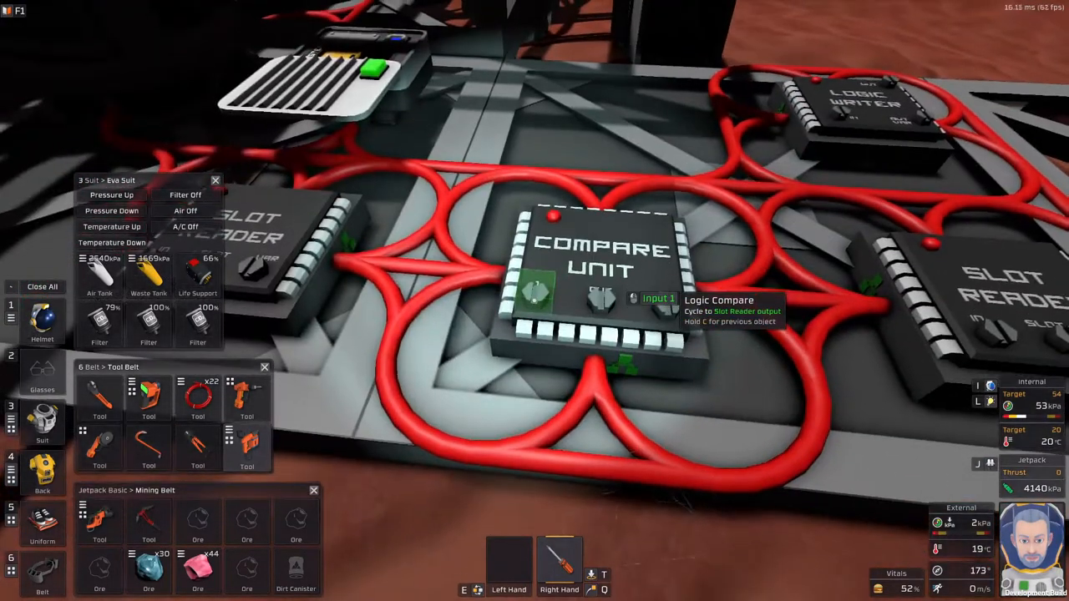
pyautogui.click(602, 298)
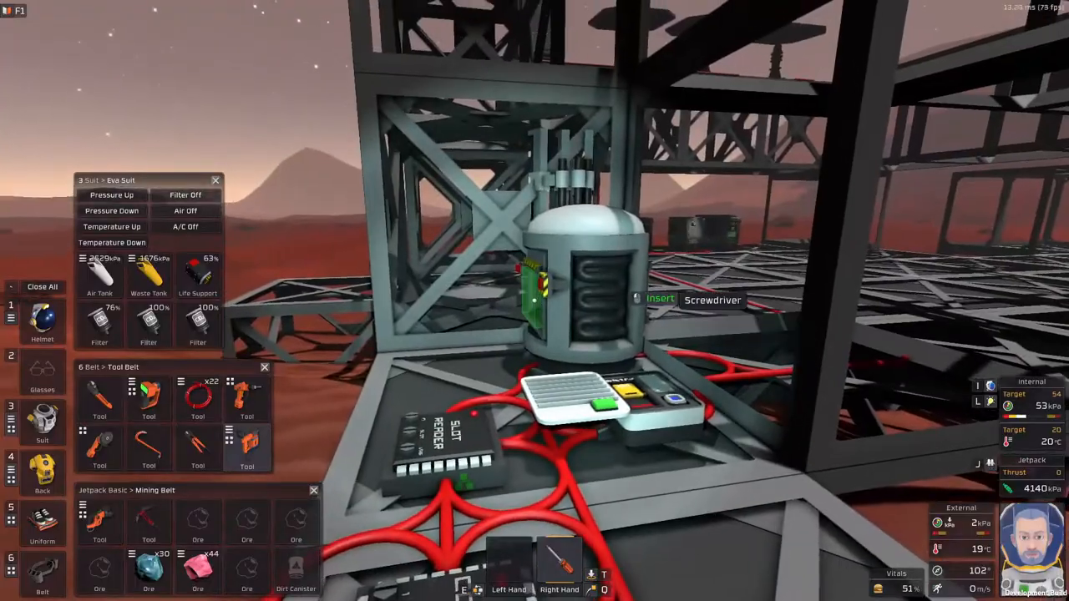
pyautogui.moveTo(535, 300)
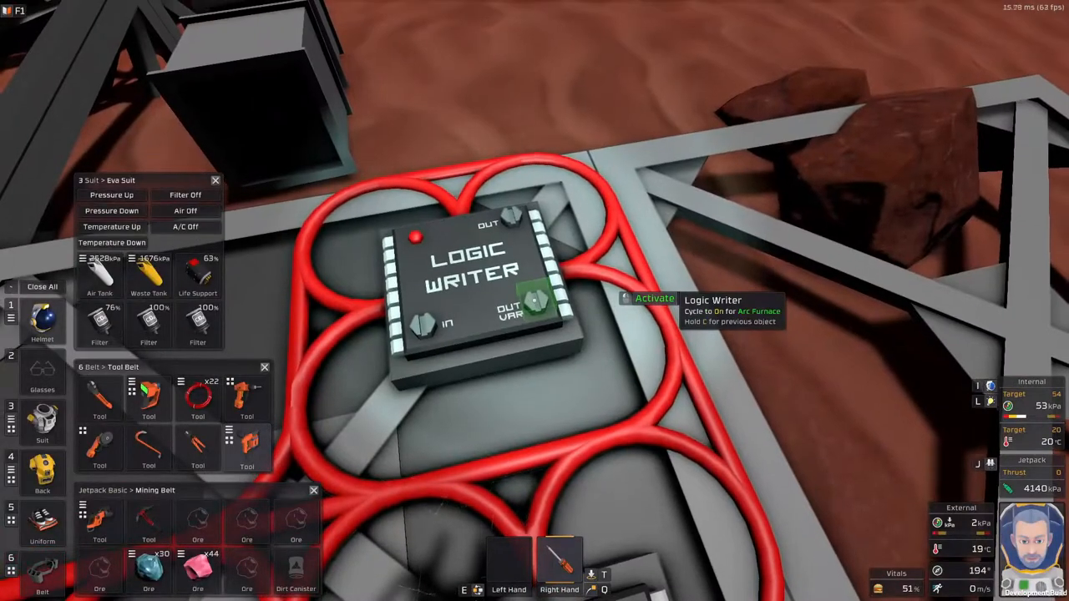
# Cycle the Logic Writer's output with the screwdriver to the Arc Furnace
pyautogui.click(654, 298)
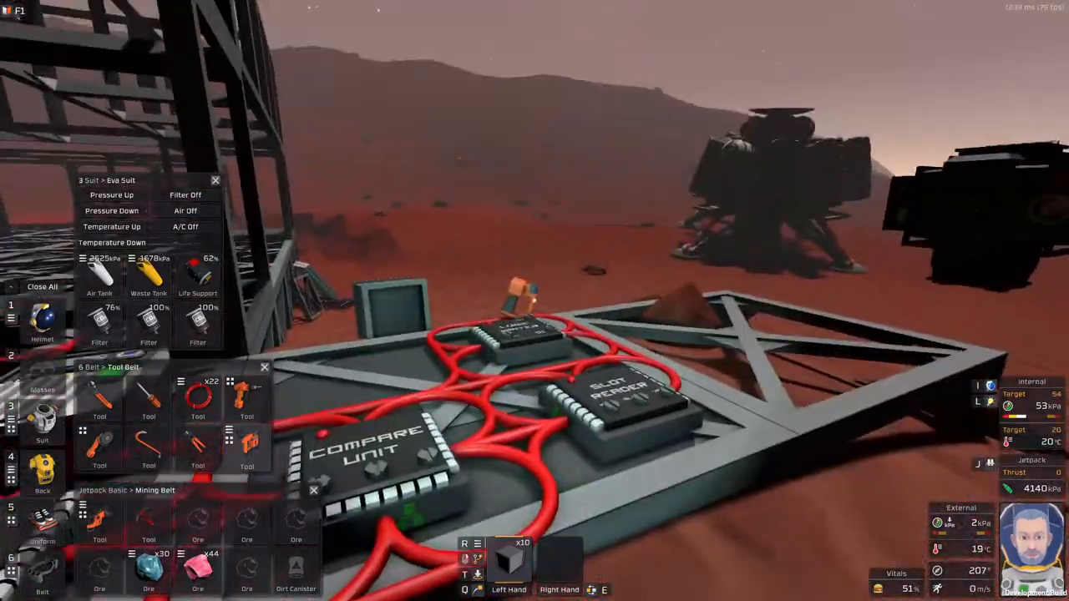
pyautogui.moveTo(535, 301)
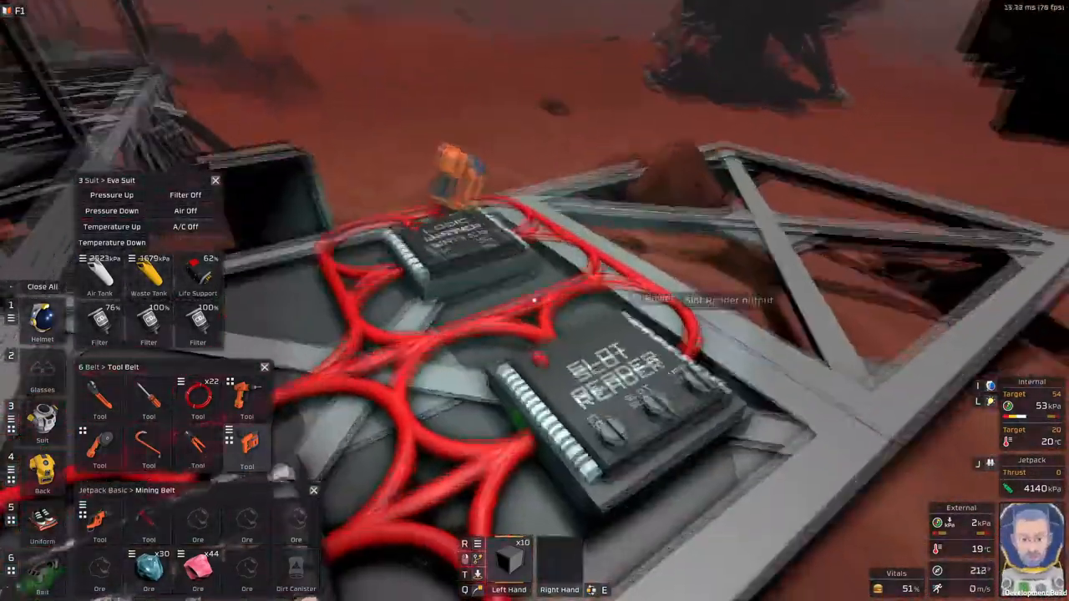
pyautogui.moveTo(535, 300)
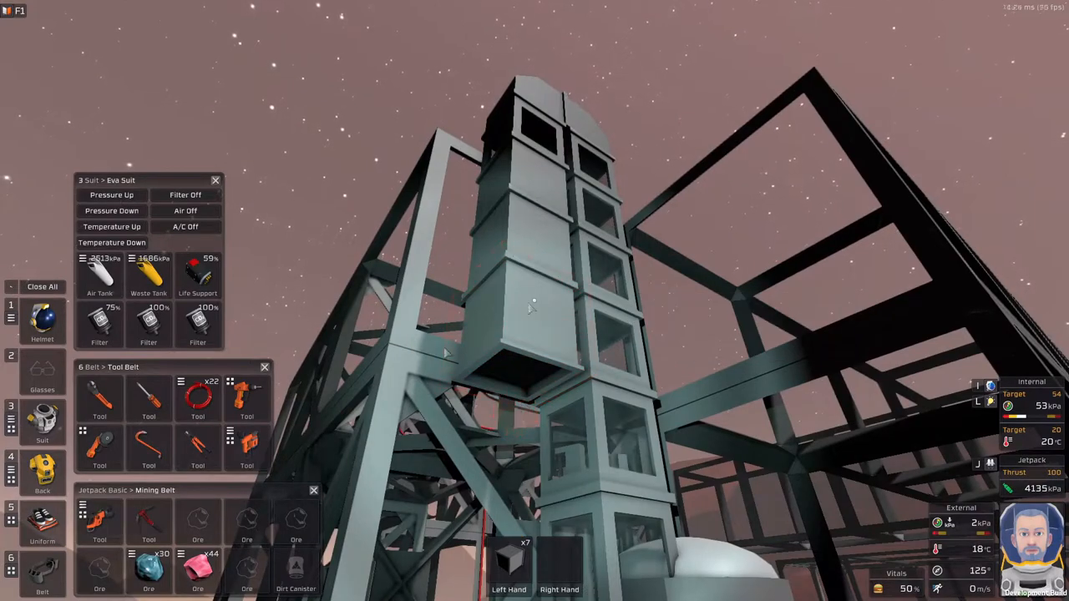
pyautogui.moveTo(99, 392)
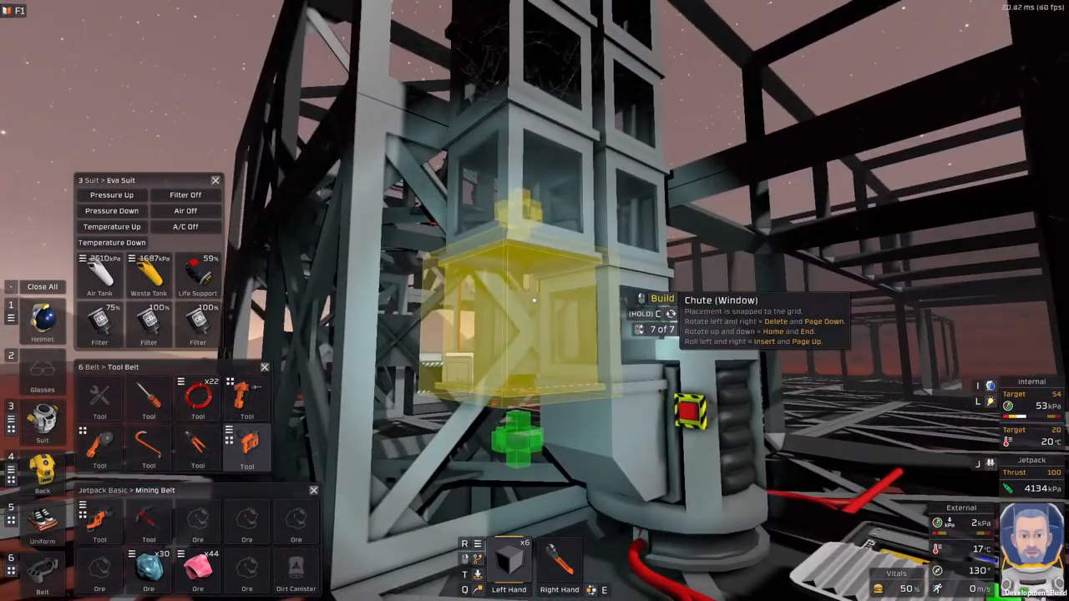
pyautogui.moveTo(534, 301)
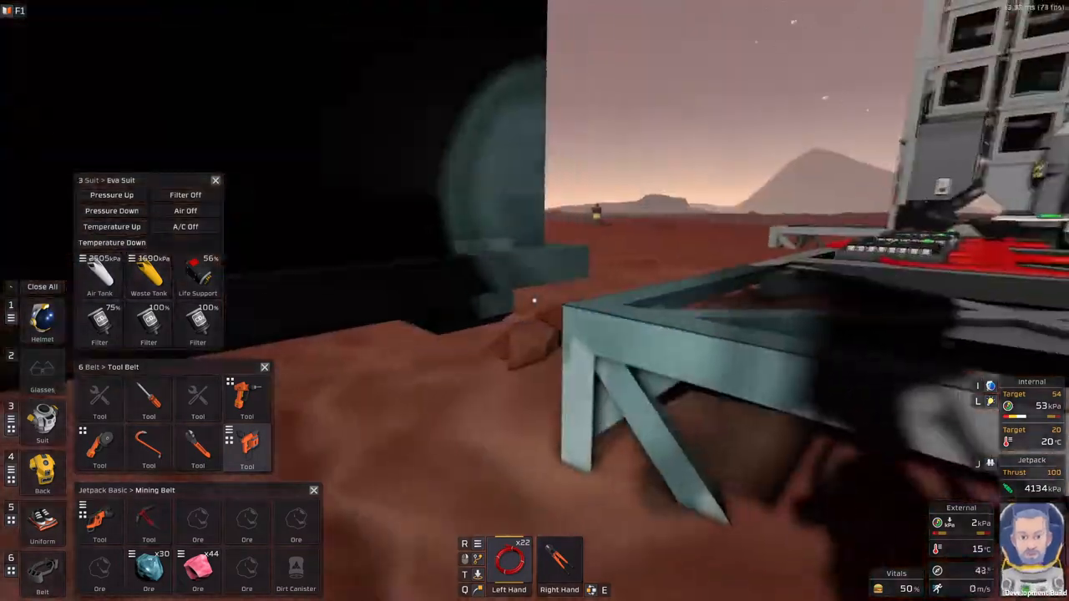
pyautogui.moveTo(535, 300)
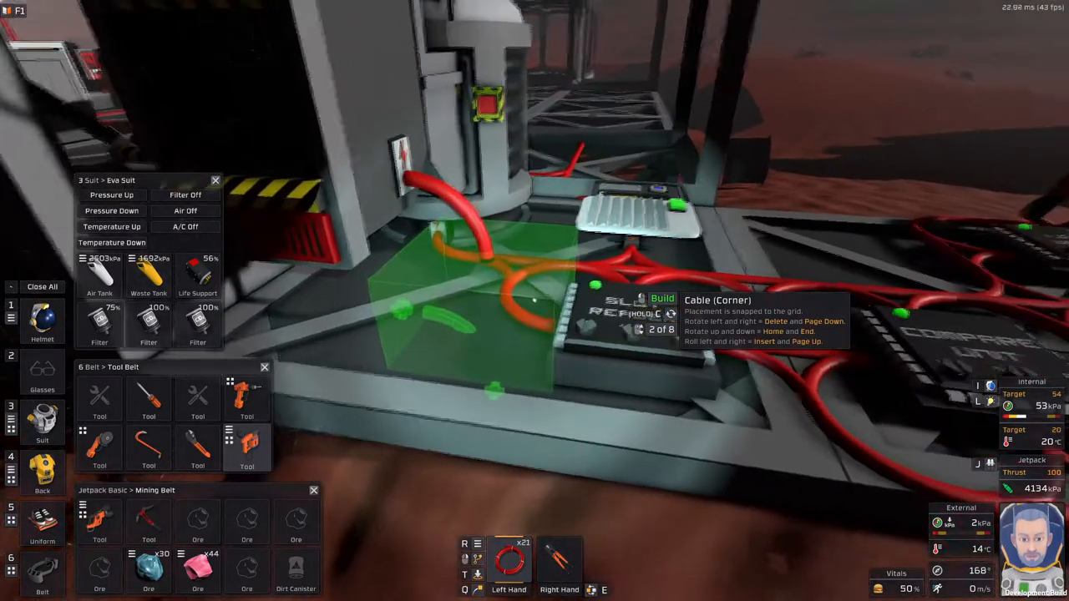
pyautogui.moveTo(535, 301)
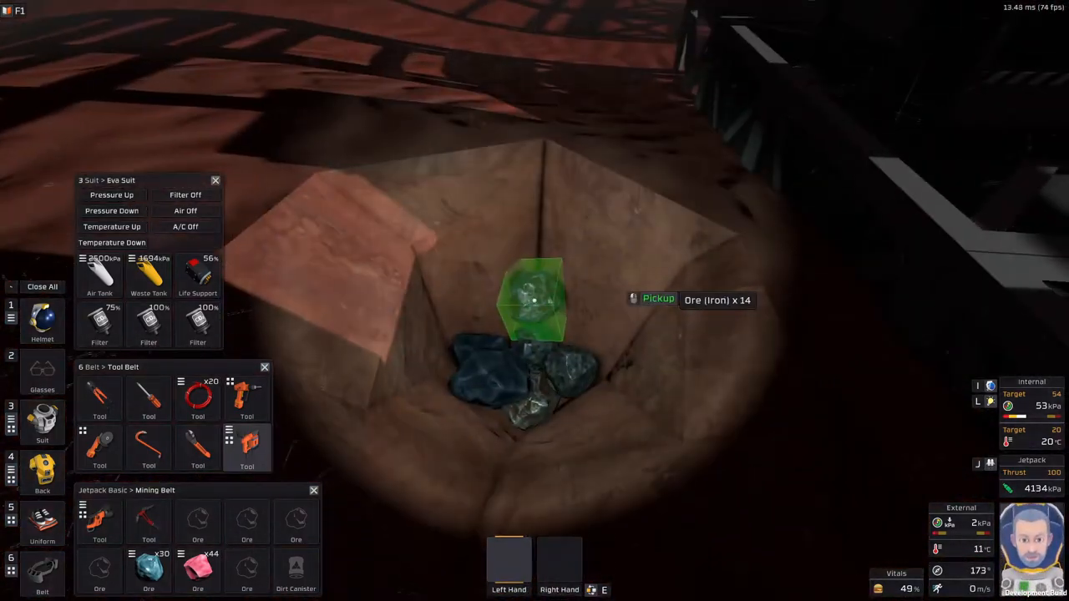
# Pick up the 14-piece iron ore pile beside the arc furnace
pyautogui.click(534, 305)
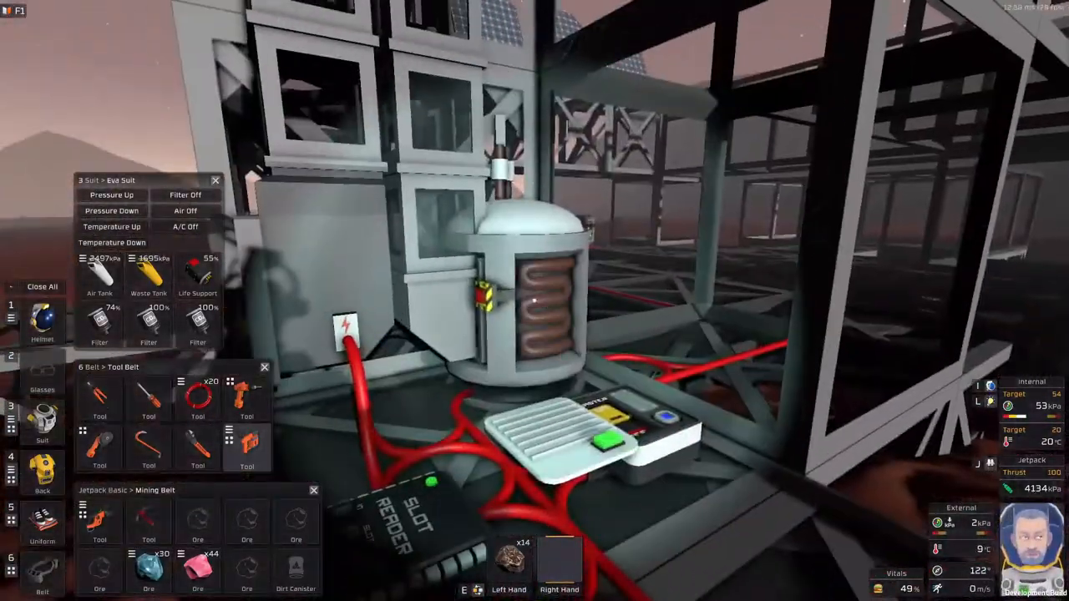
pyautogui.moveTo(535, 301)
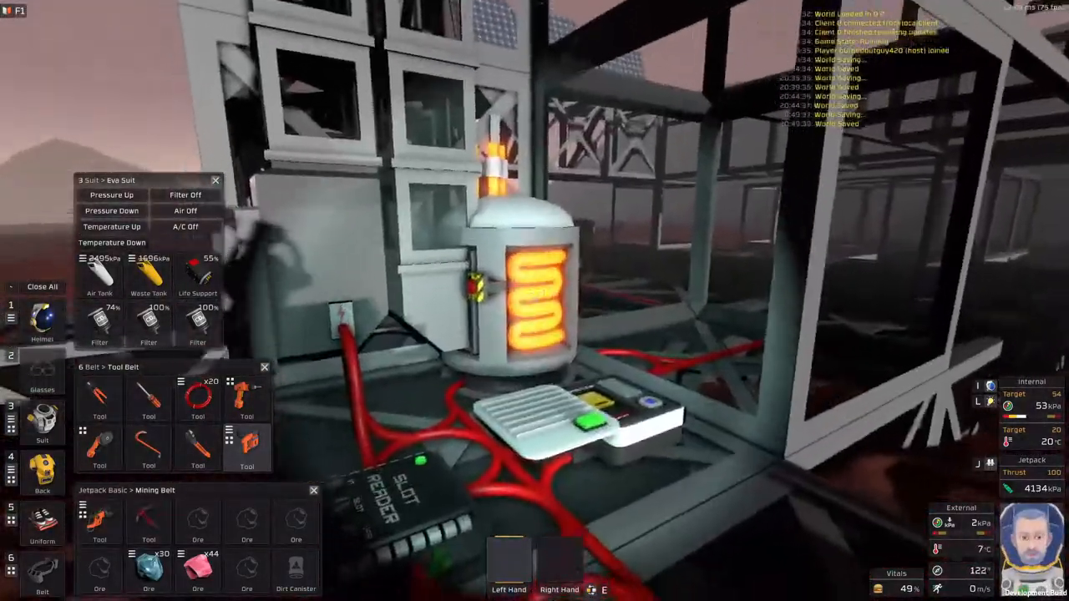
pyautogui.moveTo(534, 300)
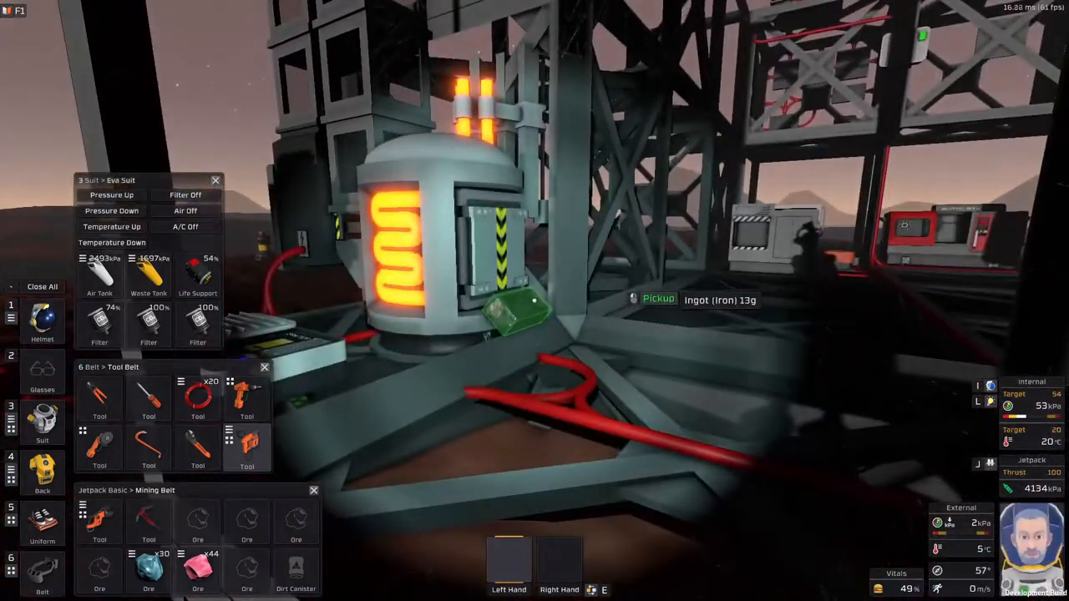
pyautogui.moveTo(535, 300)
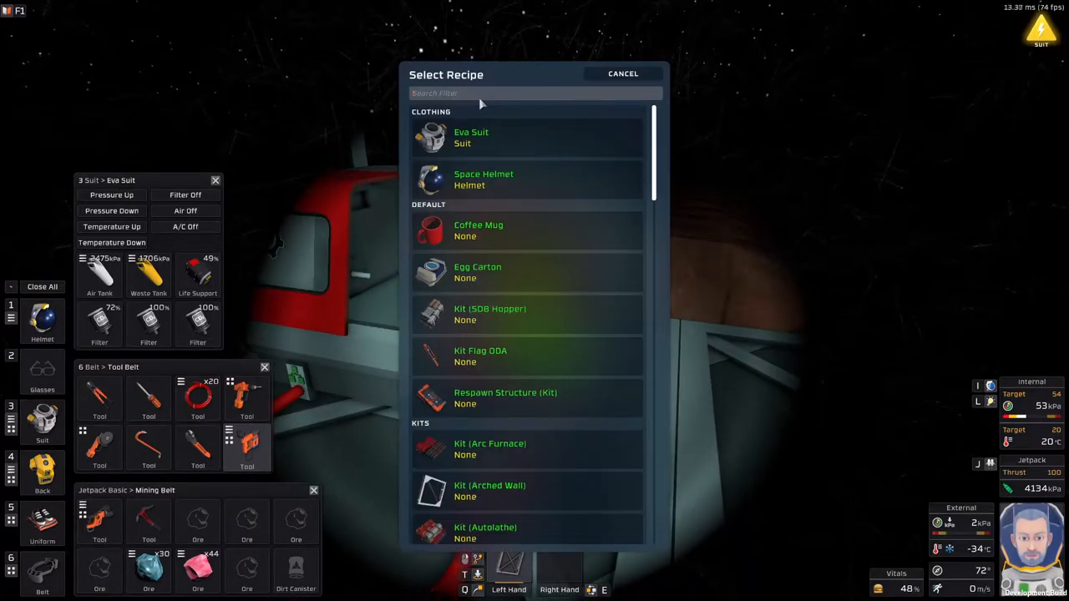
# Filter the fabricator recipe list by typing 'iron' in the search
pyautogui.write('iron')
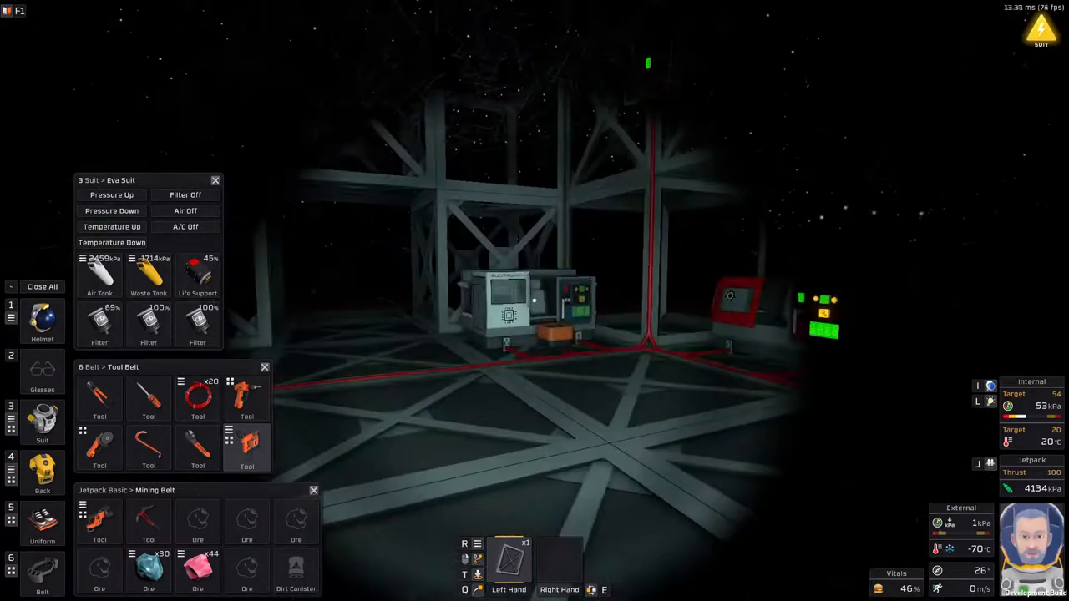
pyautogui.moveTo(534, 301)
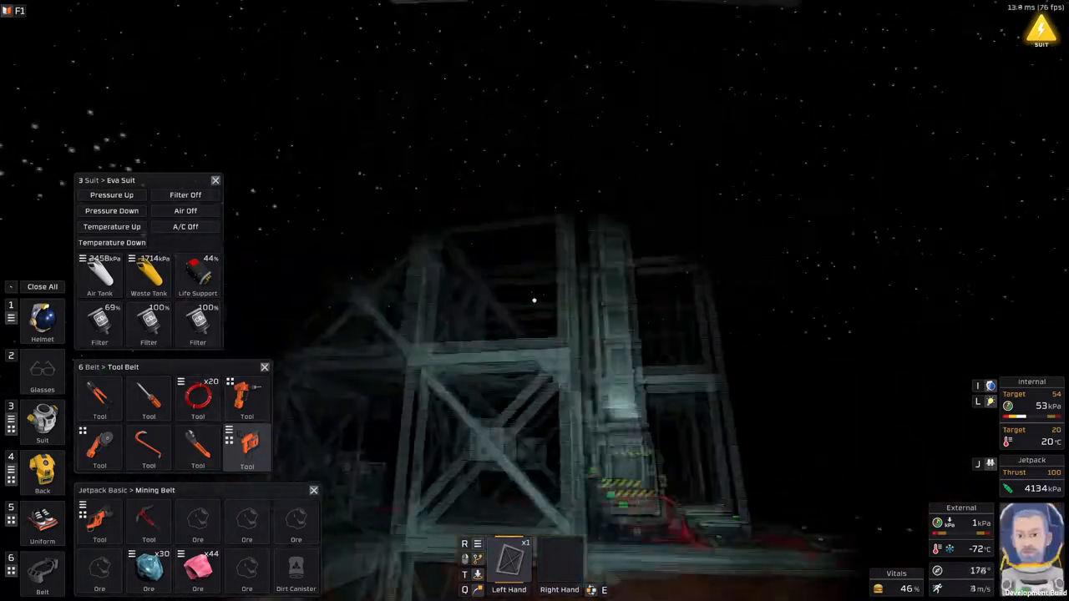
pyautogui.moveTo(534, 300)
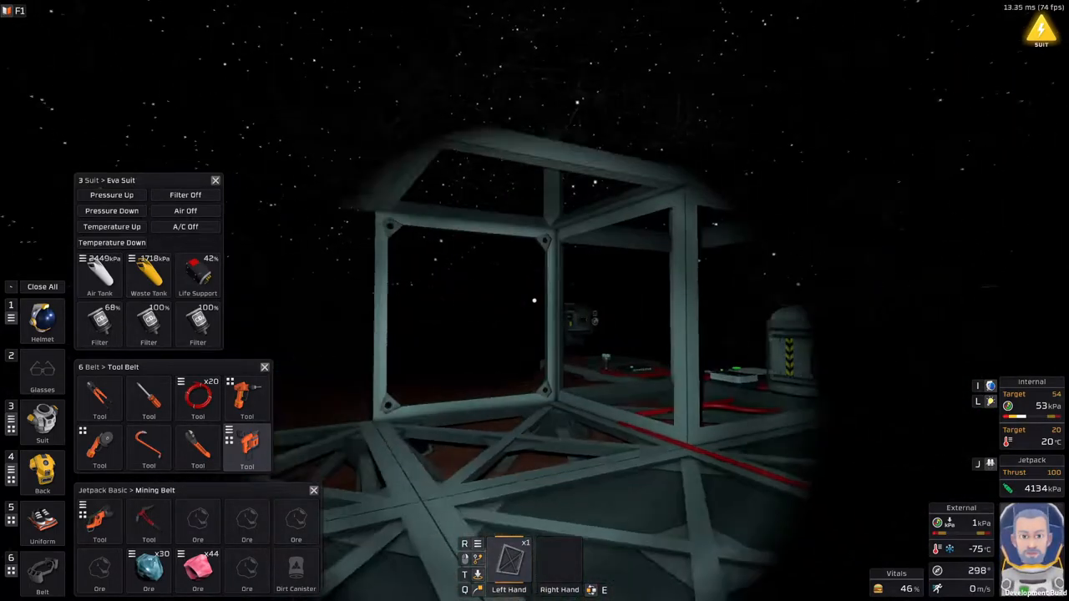
pyautogui.moveTo(534, 300)
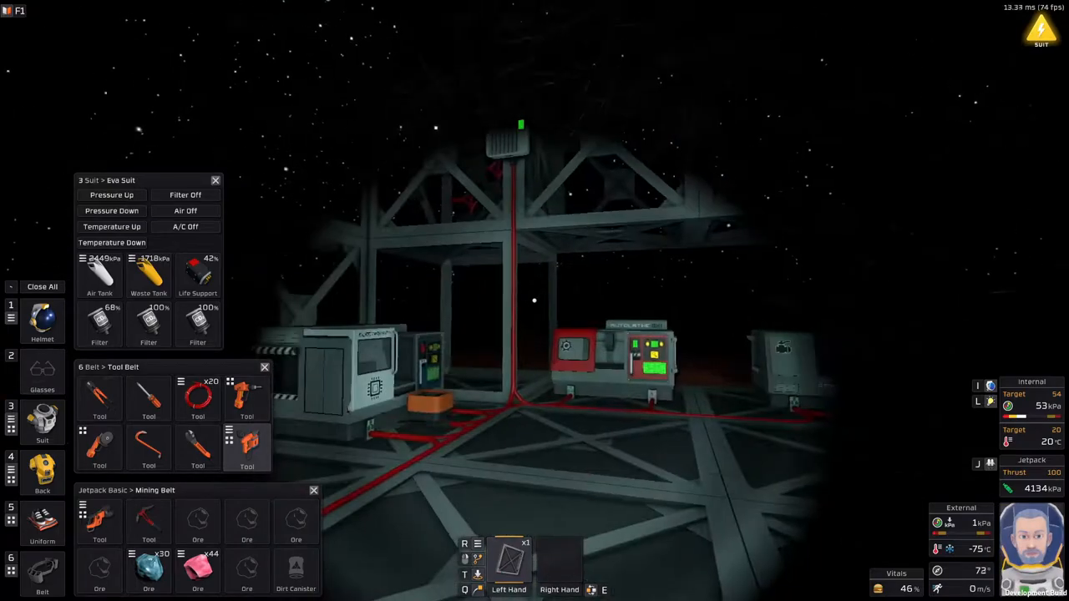